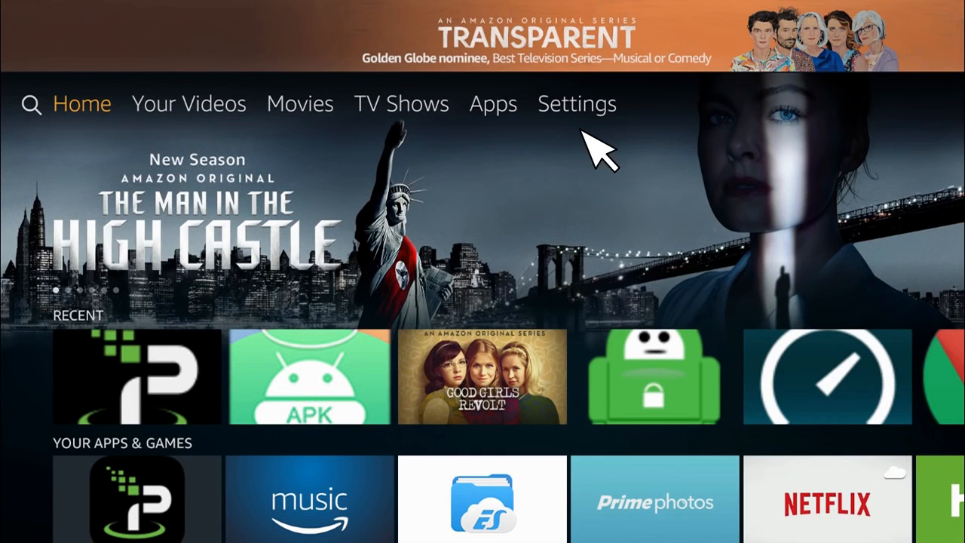
{"action": "mouse_move", "coordinate": [621, 121]}
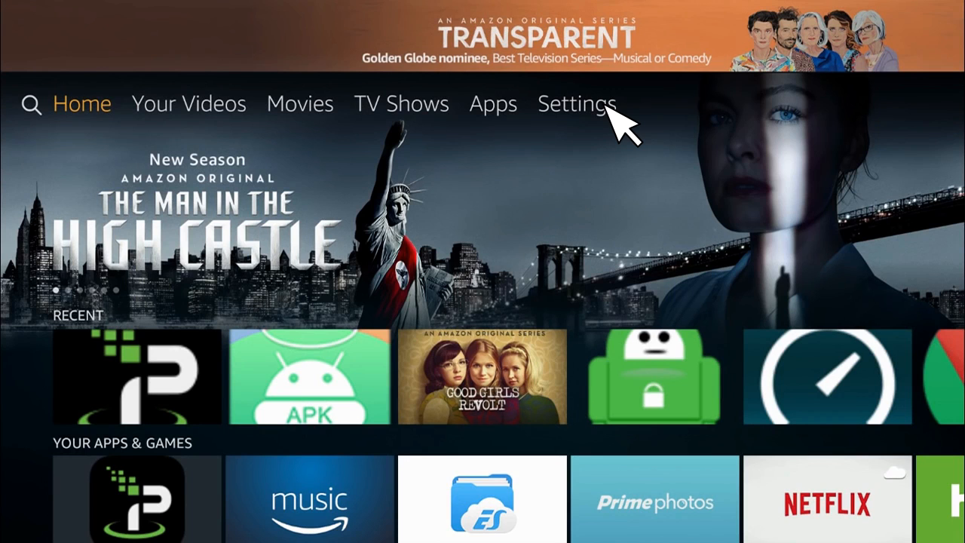
Enable sideloading in the Fire TV developer options under device settings.
{"action": "left_click", "coordinate": [578, 104]}
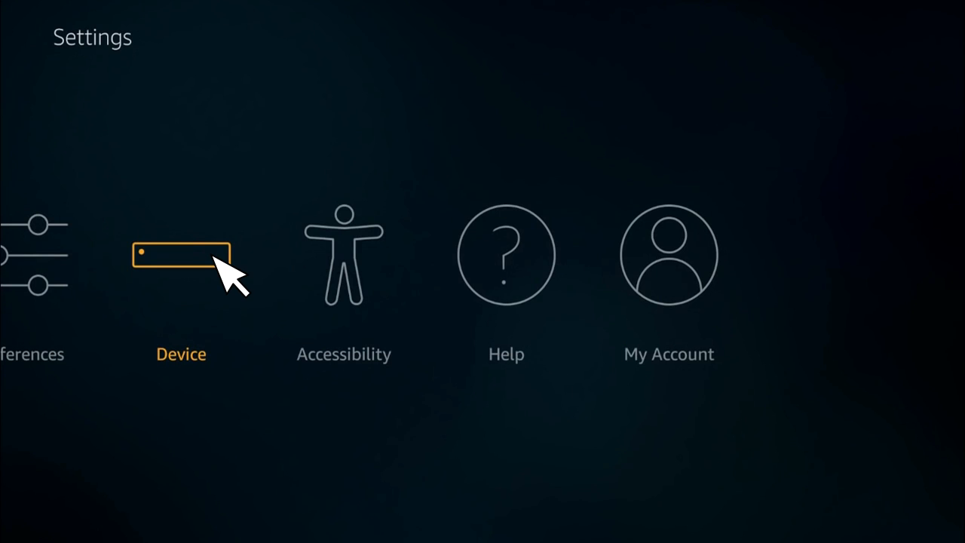
{"action": "left_click", "coordinate": [181, 253]}
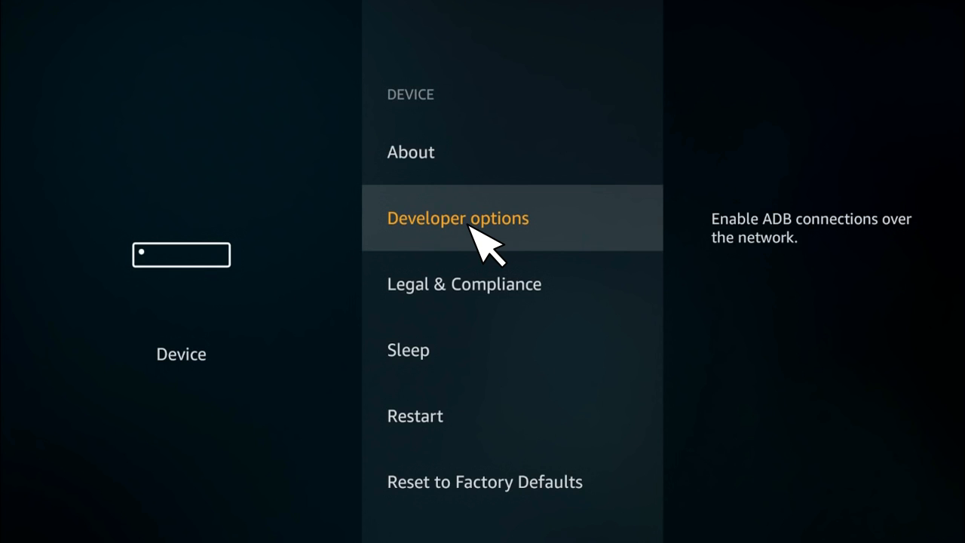
{"action": "left_click", "coordinate": [459, 217]}
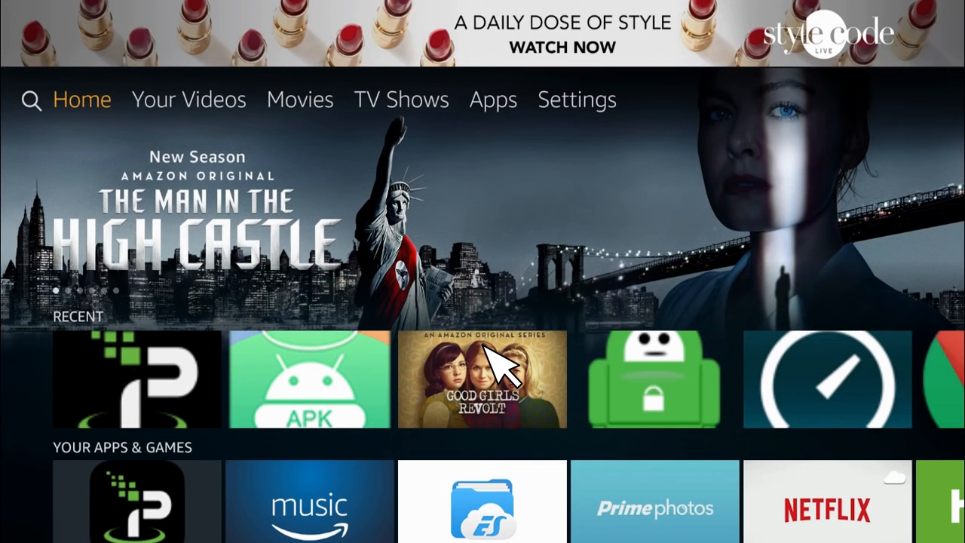
{"action": "mouse_move", "coordinate": [384, 309]}
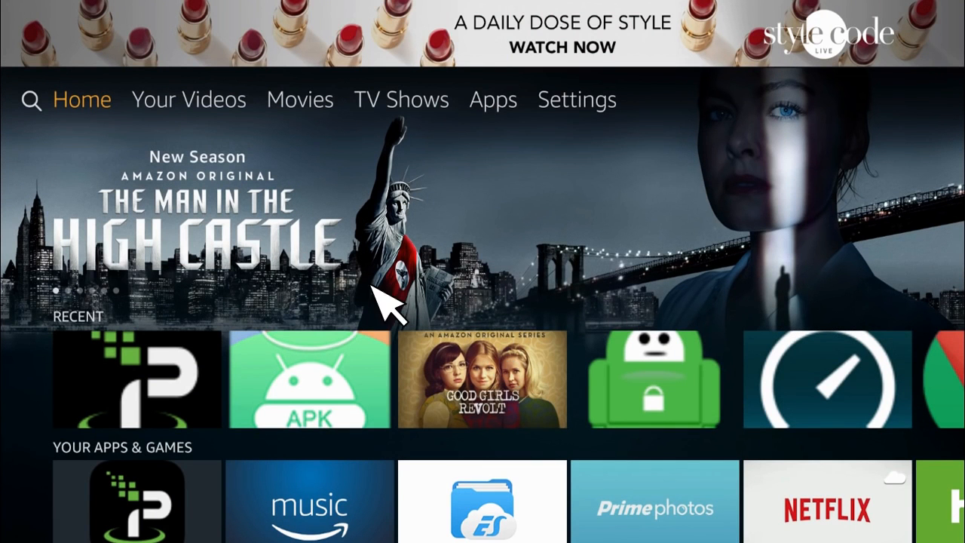
Search for Downloader, select its suggestion and install it from its app page.
{"action": "left_click", "coordinate": [32, 100]}
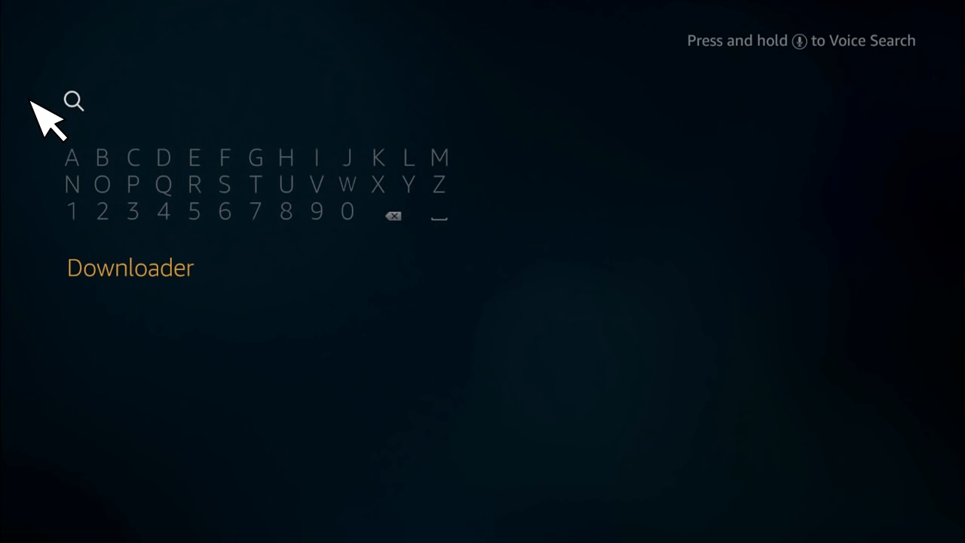
{"action": "mouse_move", "coordinate": [133, 305]}
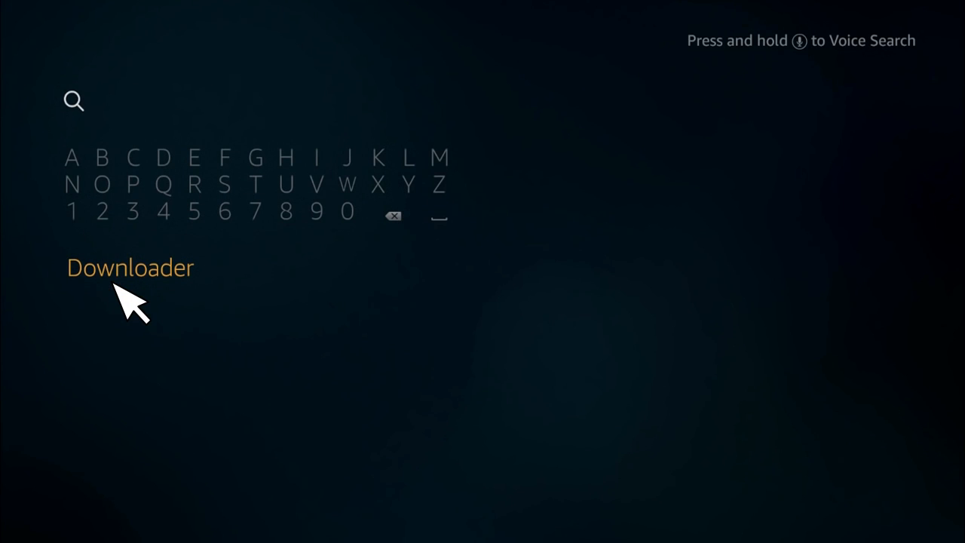
{"action": "left_click", "coordinate": [129, 268]}
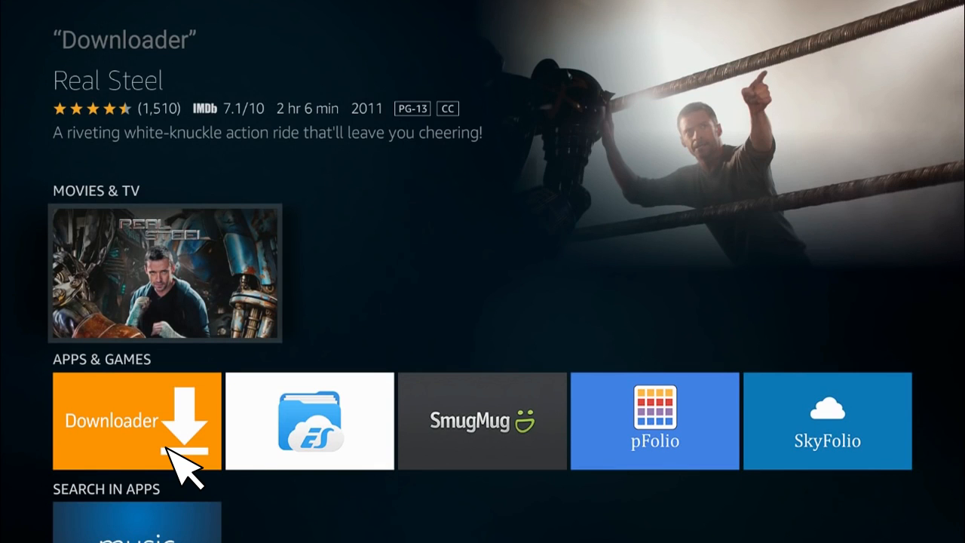
{"action": "left_click", "coordinate": [135, 420]}
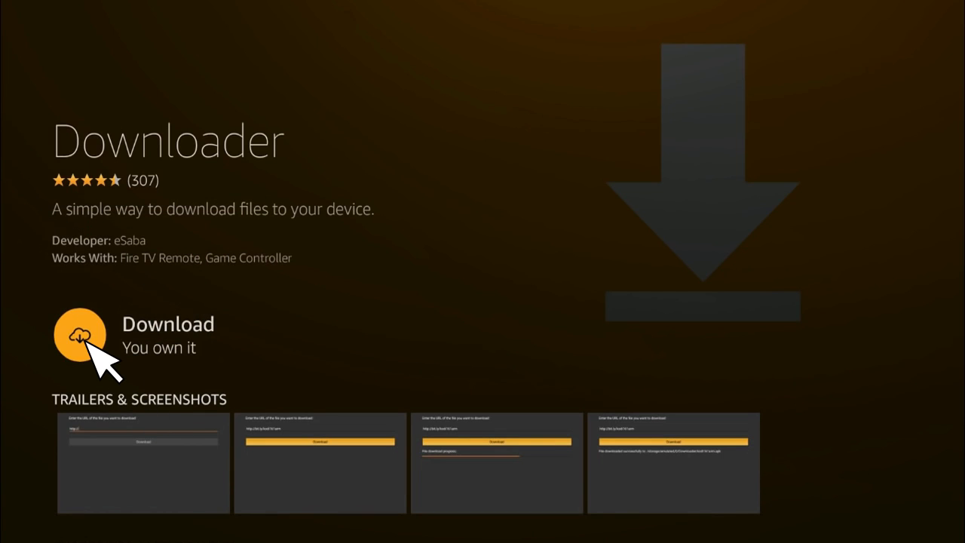
{"action": "left_click", "coordinate": [78, 335]}
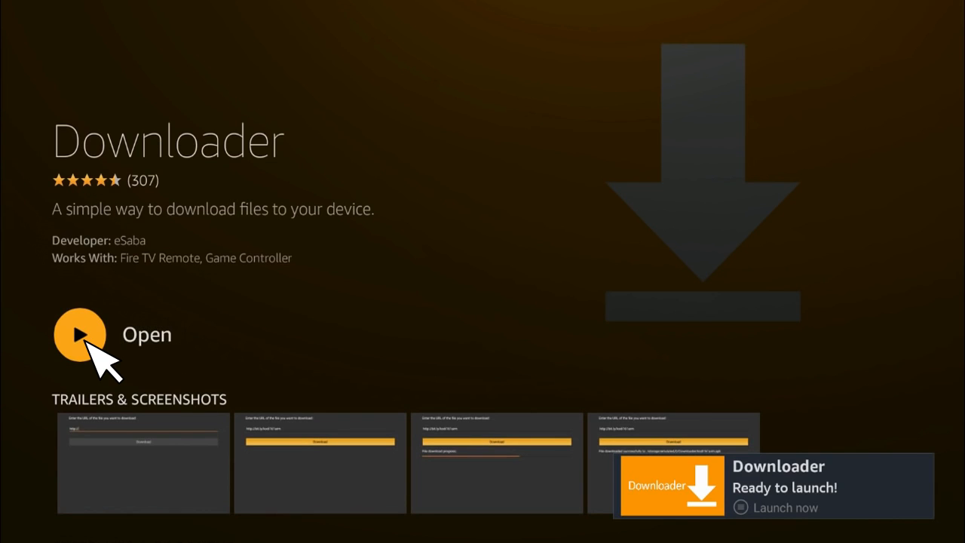
{"action": "left_click", "coordinate": [78, 335]}
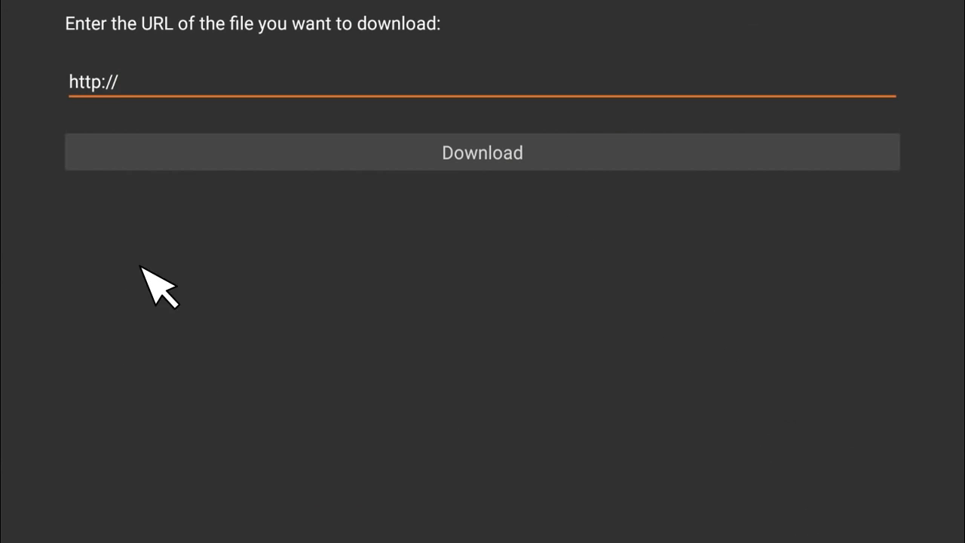
{"action": "mouse_move", "coordinate": [294, 98]}
{"action": "type", "text": "troypoint.com/kodistable"}
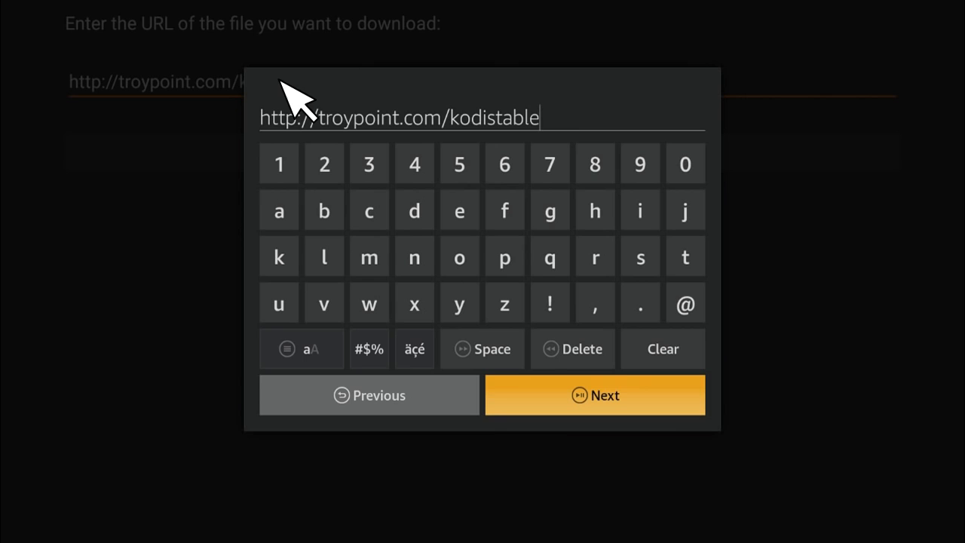
{"action": "mouse_move", "coordinate": [595, 138]}
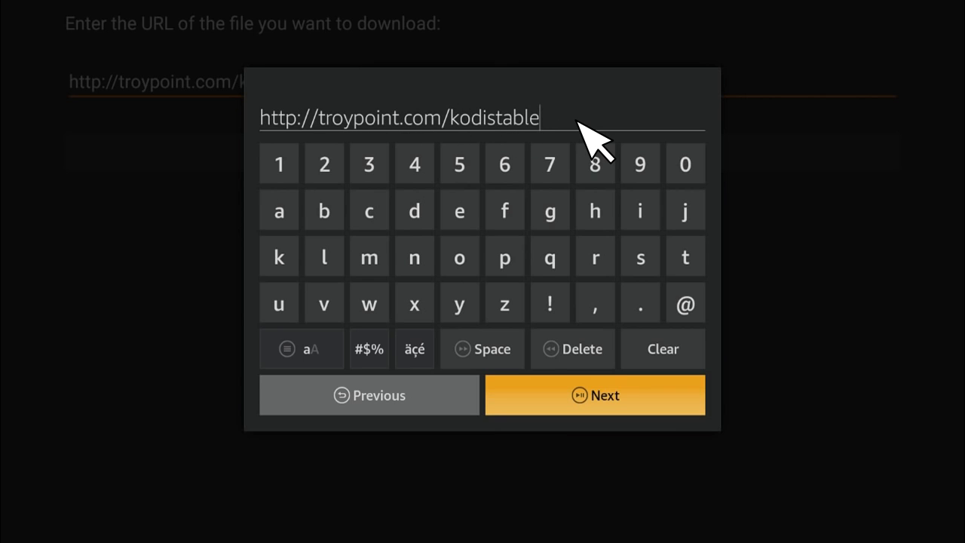
{"action": "left_click", "coordinate": [594, 395]}
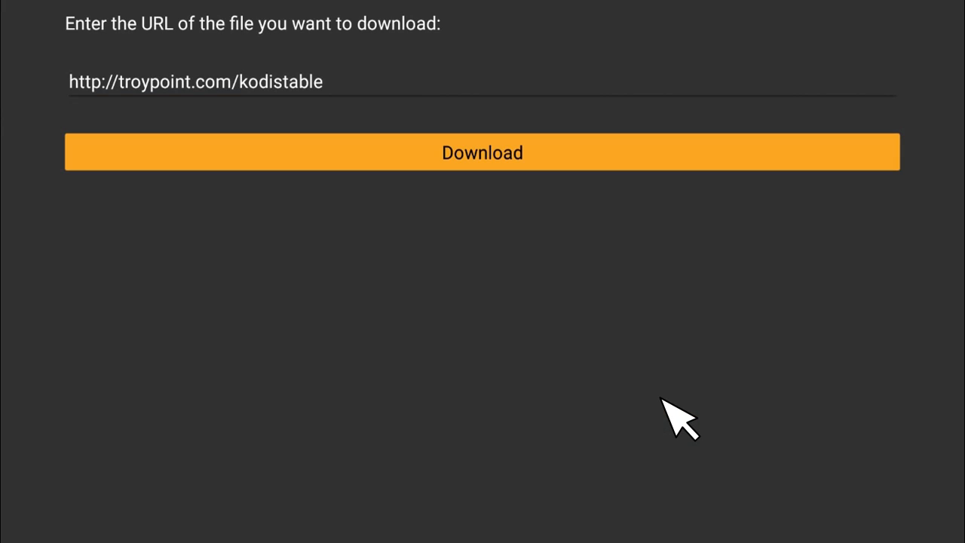
{"action": "mouse_move", "coordinate": [561, 193]}
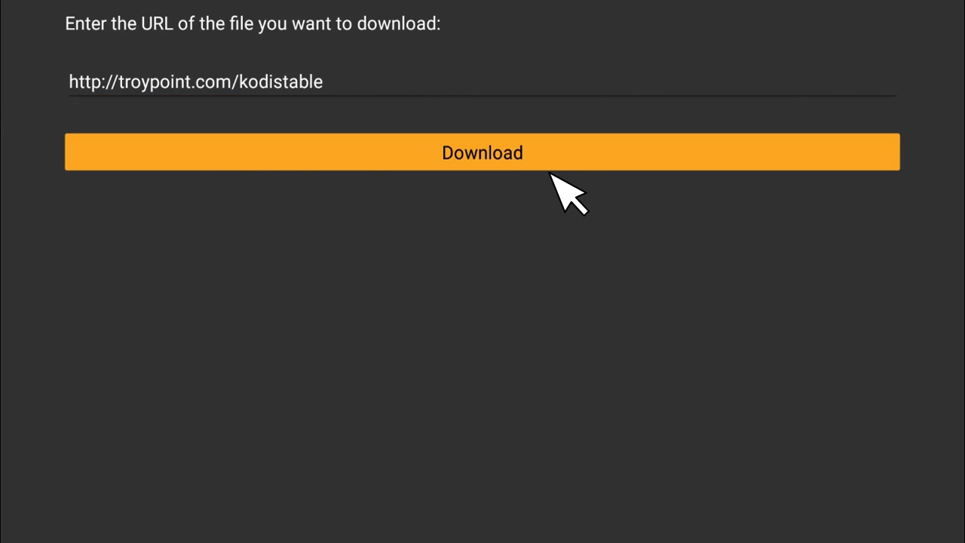
{"action": "left_click", "coordinate": [482, 151]}
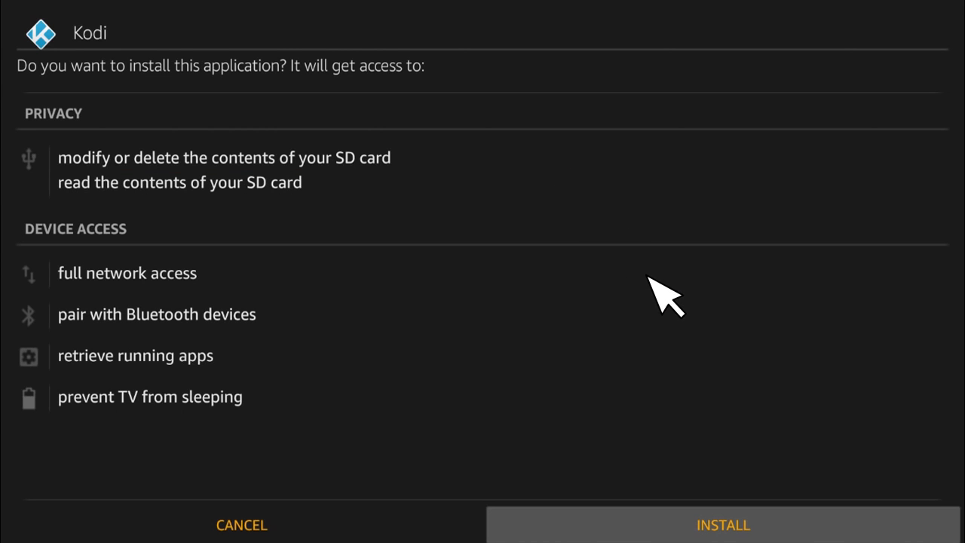
{"action": "left_click", "coordinate": [720, 524]}
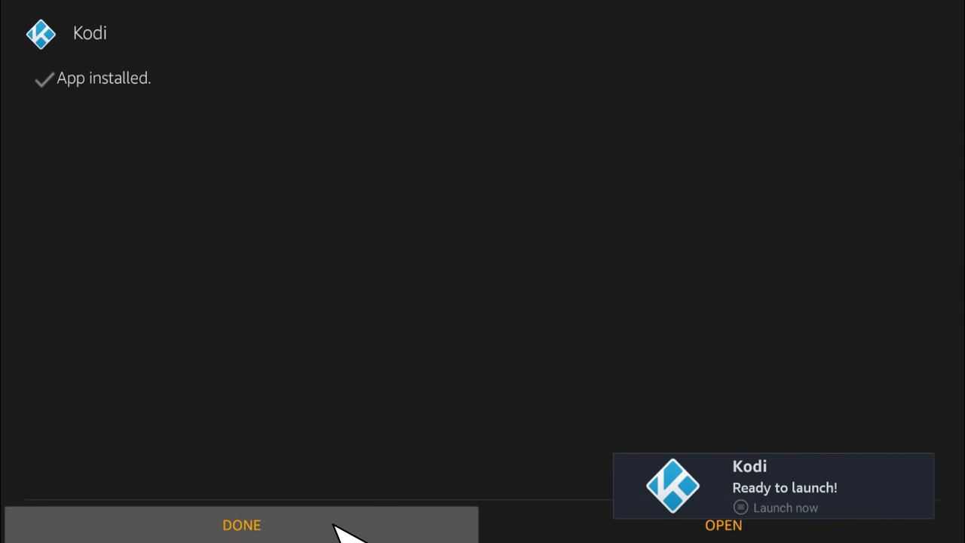
{"action": "left_click", "coordinate": [241, 525]}
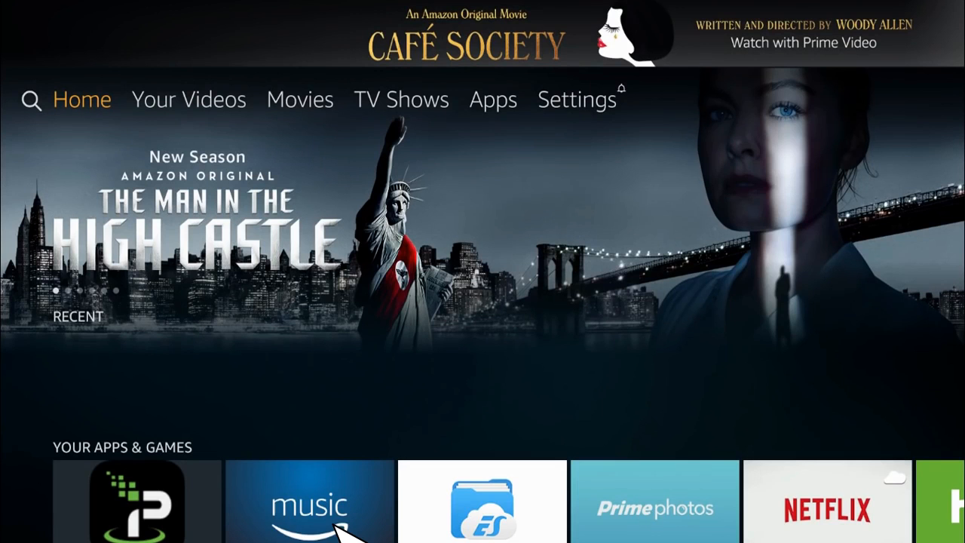
Launch Kodi from Your Apps & Games > See All on the home screen.
{"action": "scroll", "scroll_direction": "down", "scroll_amount": 3}
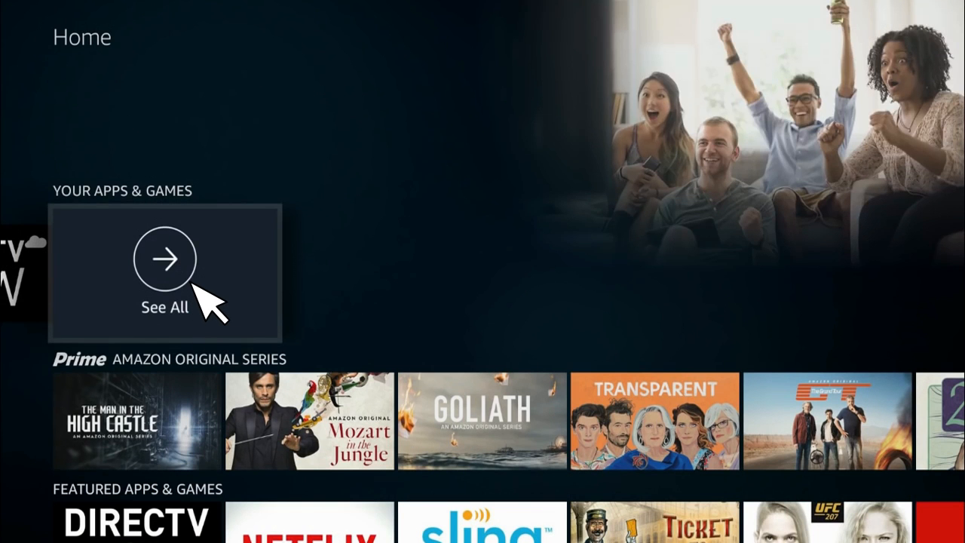
{"action": "left_click", "coordinate": [164, 260]}
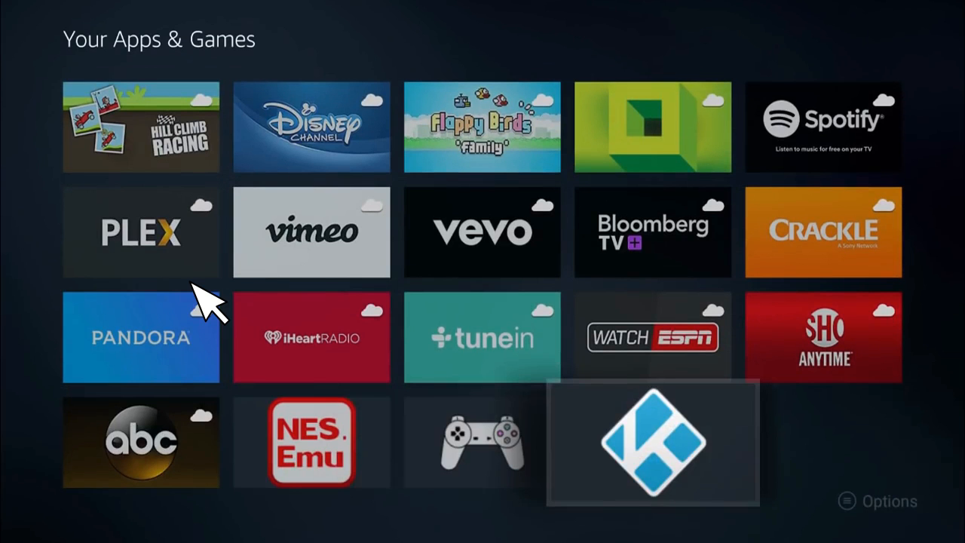
{"action": "left_click", "coordinate": [653, 442]}
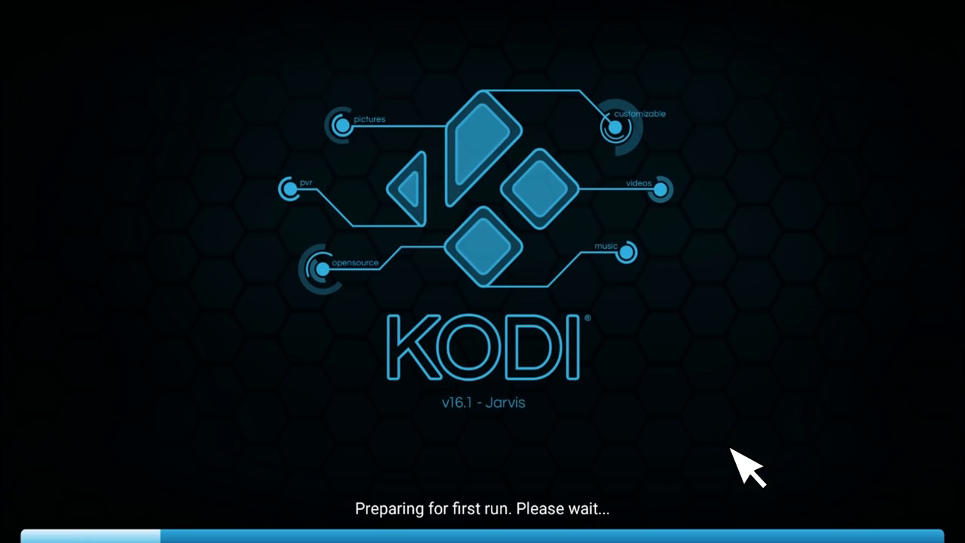